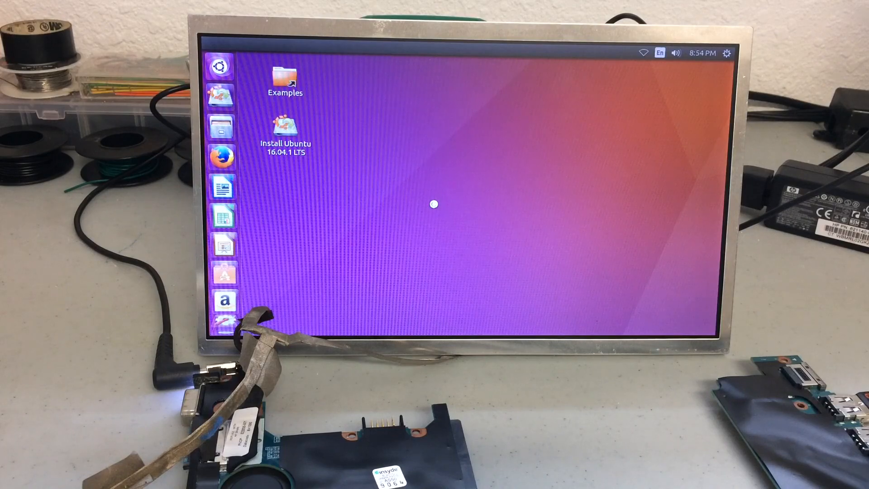
# Launch System Settings, visit Brightness & Lock, and return to the All Settings overview.
pyautogui.click(726, 53)
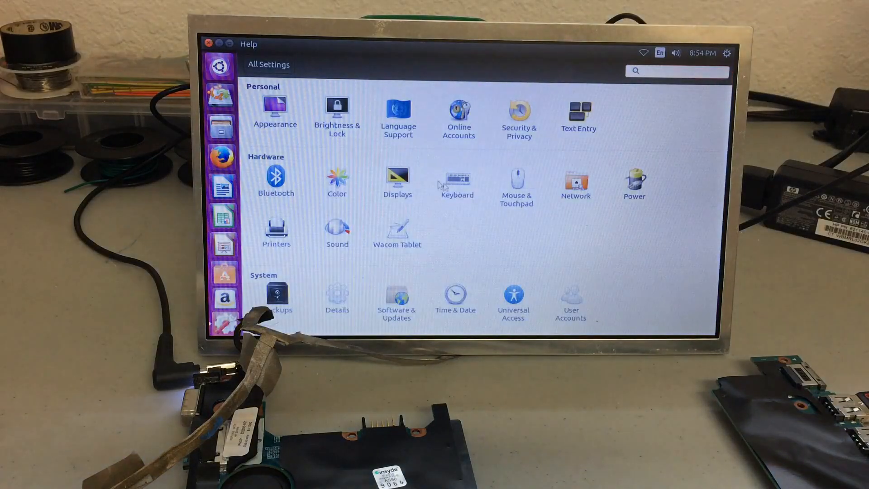
pyautogui.click(336, 110)
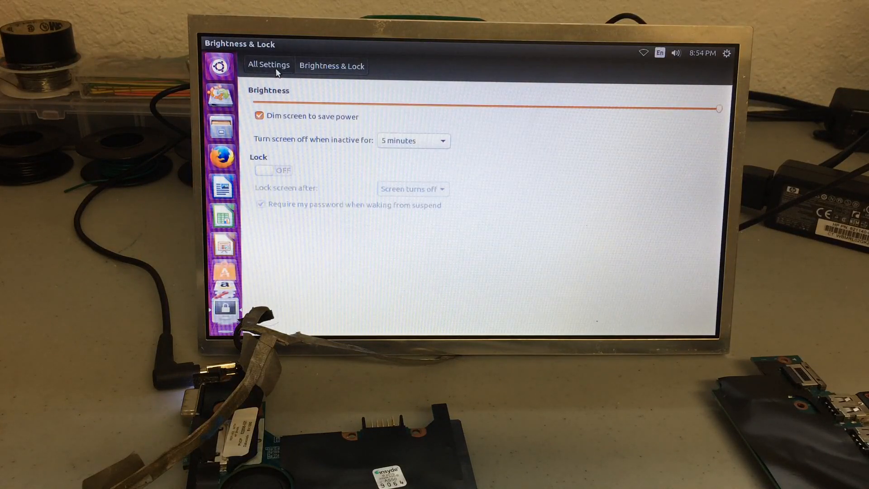
pyautogui.click(269, 65)
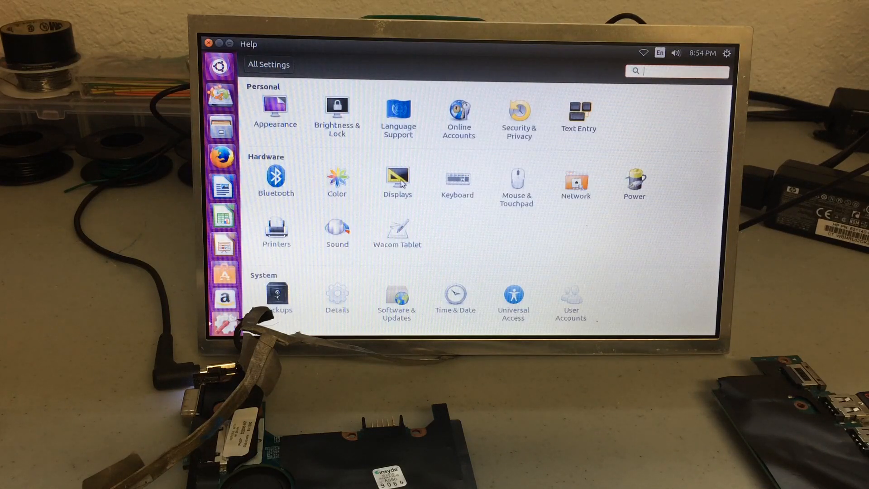
# Show the Displays page with the built-in display at 1024 x 600 (16:9).
pyautogui.click(396, 177)
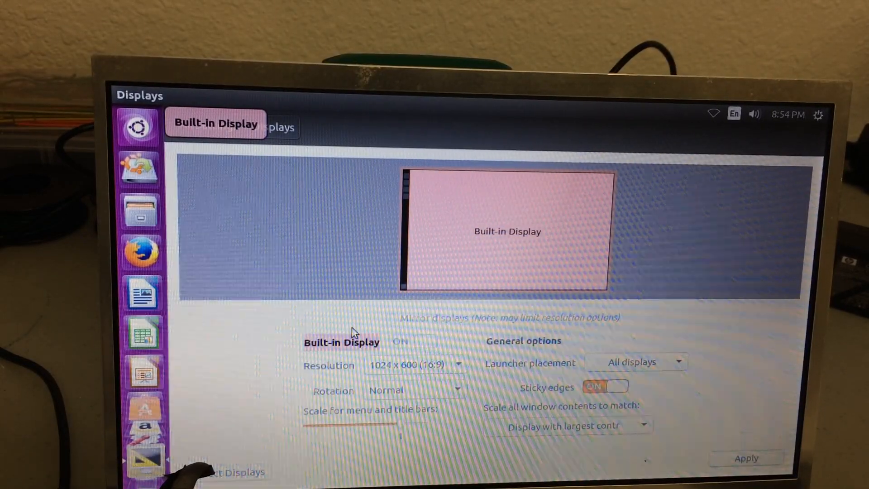
pyautogui.moveTo(344, 206)
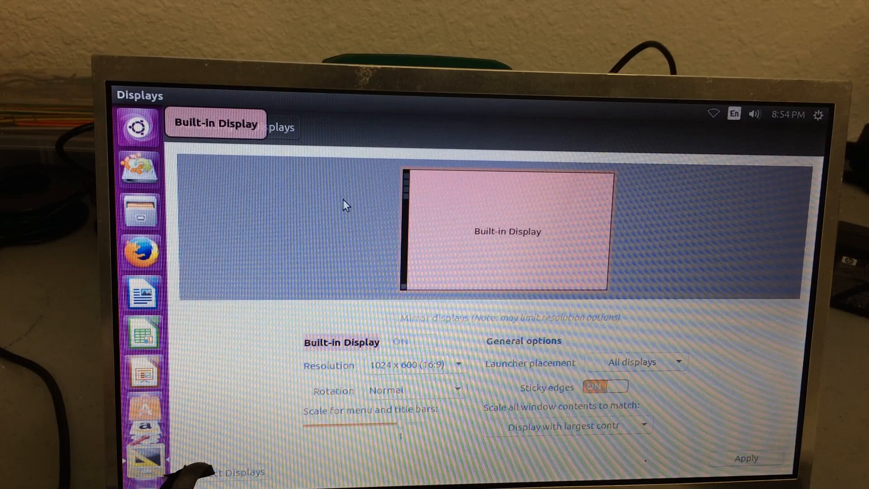
pyautogui.moveTo(725, 283)
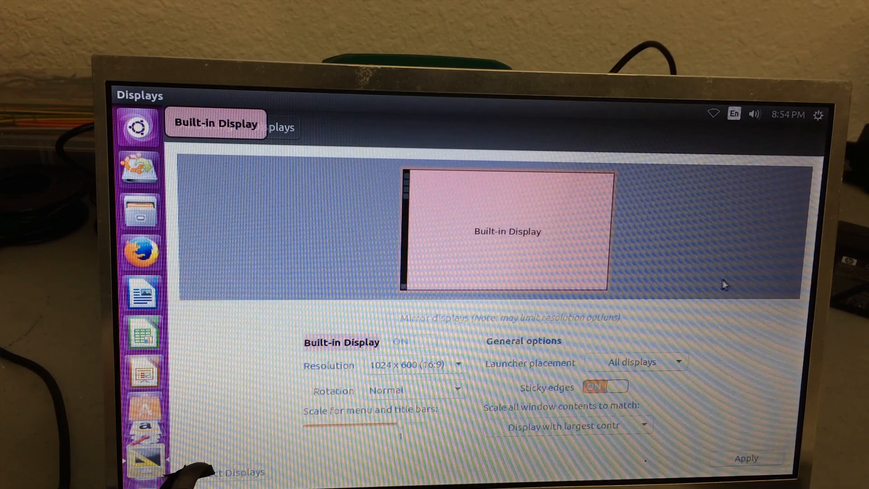
pyautogui.moveTo(561, 374)
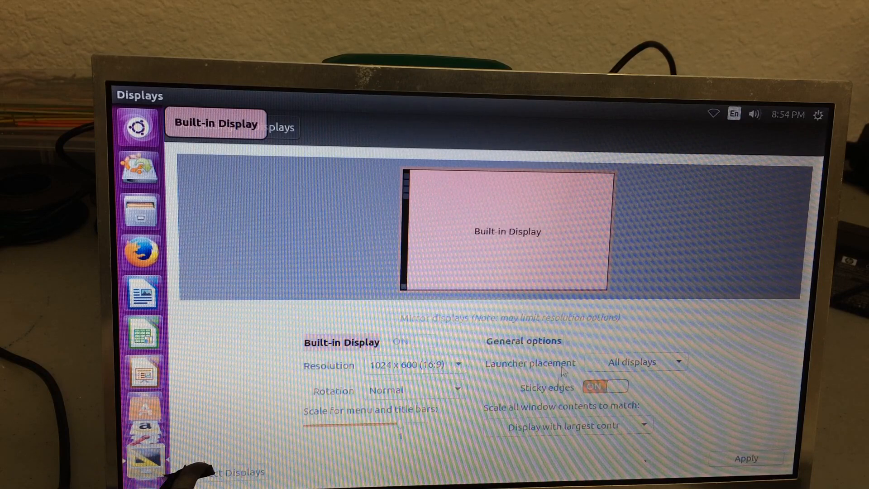
pyautogui.moveTo(451, 256)
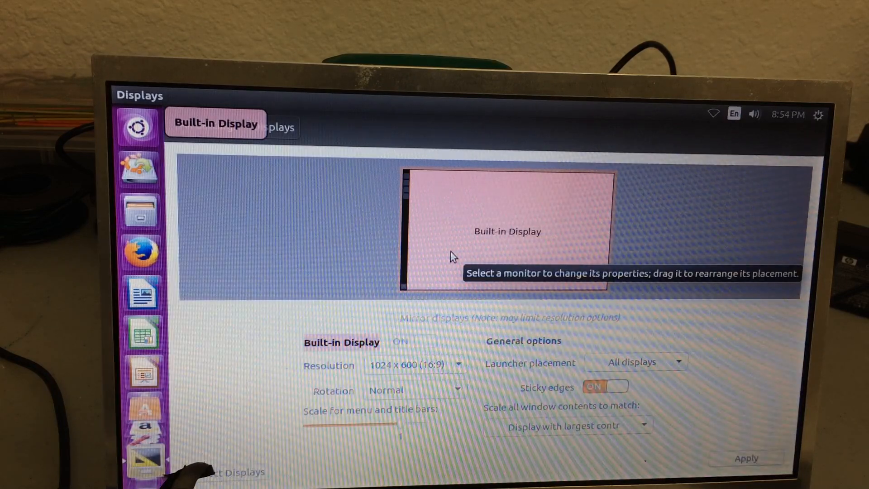